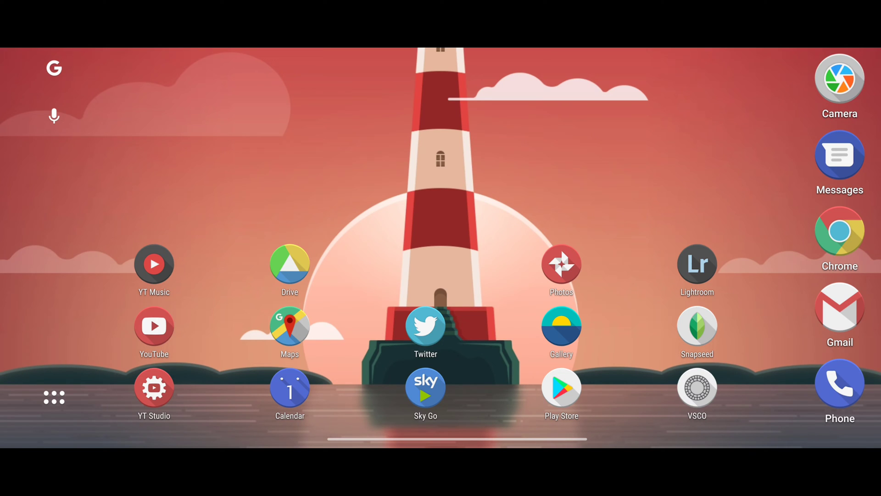
Open the phone's 'Charging this device via USB' notification options.
{"action": "left_click", "coordinate": [346, 481]}
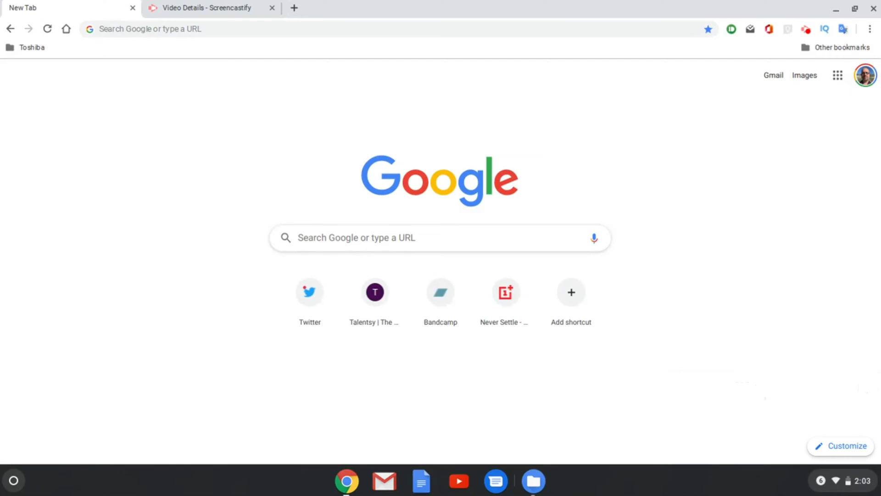
{"action": "mouse_move", "coordinate": [456, 282]}
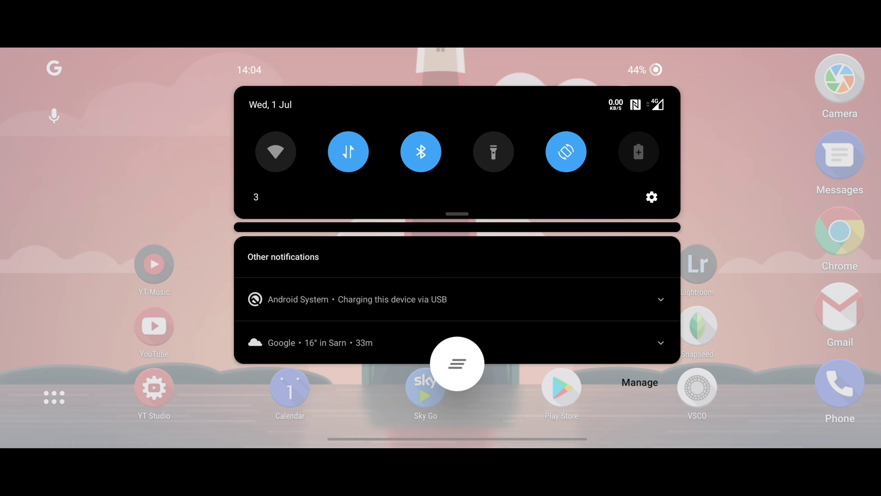
{"action": "left_click", "coordinate": [661, 299]}
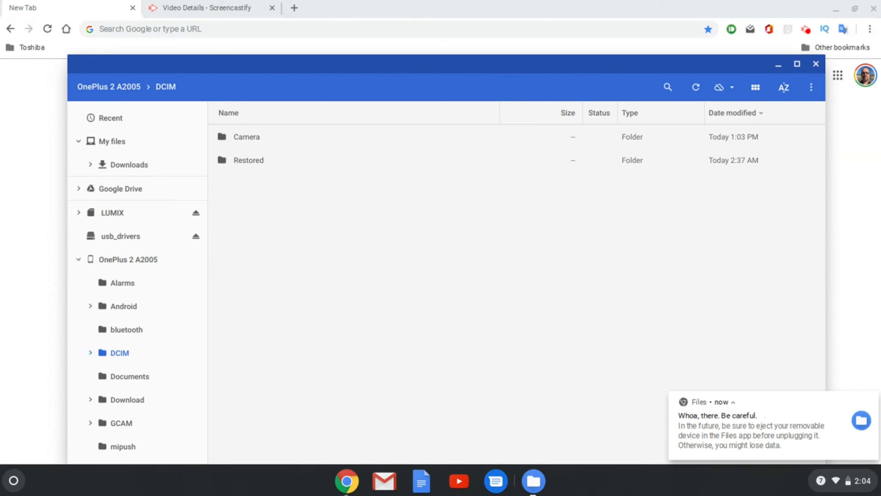
Look inside the phone's bluetooth folder, then return to its DCIM folder.
{"action": "left_click", "coordinate": [126, 329]}
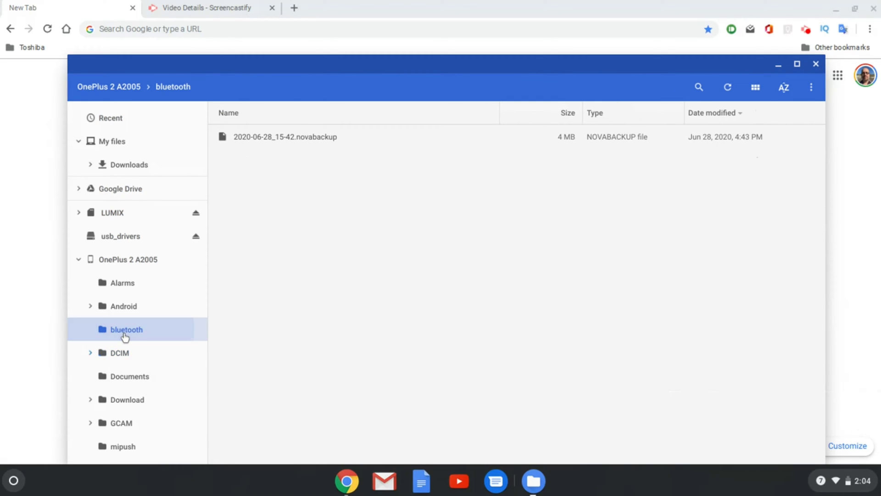
{"action": "left_click", "coordinate": [118, 353]}
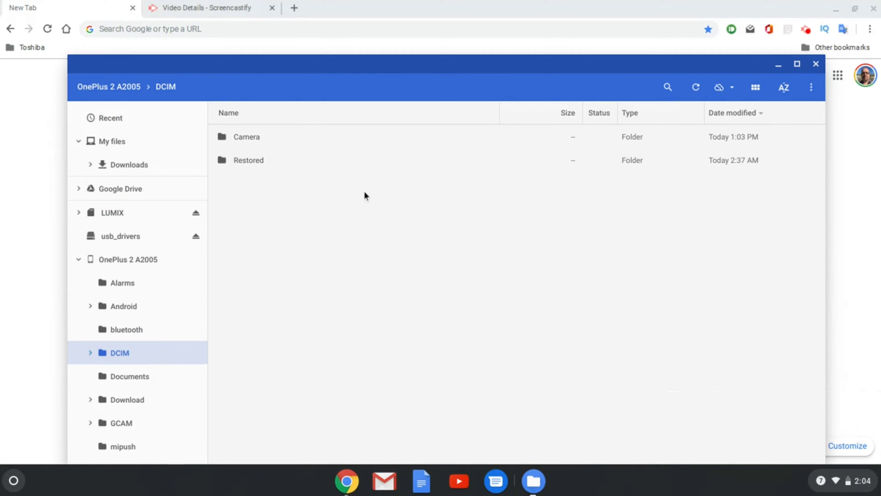
{"action": "mouse_move", "coordinate": [332, 72]}
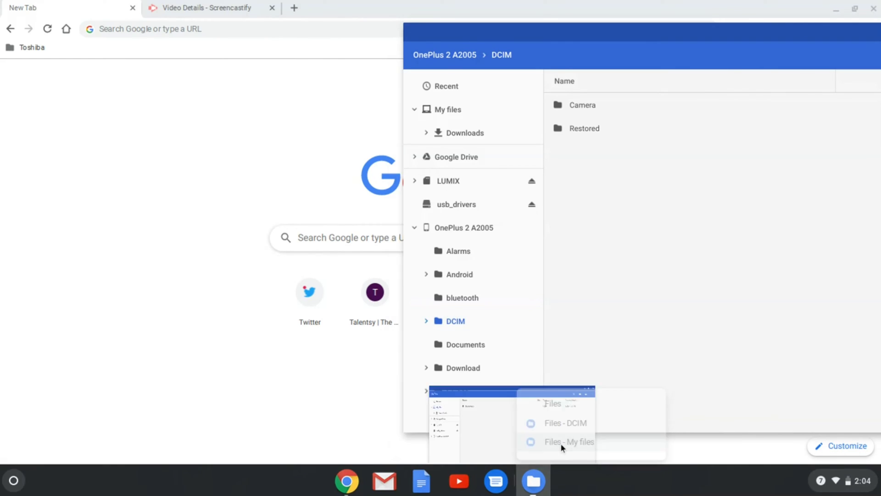
Copy IMG_20200701_120136.jpg from the phone's DCIM > Camera folder into My files.
{"action": "left_click", "coordinate": [568, 441]}
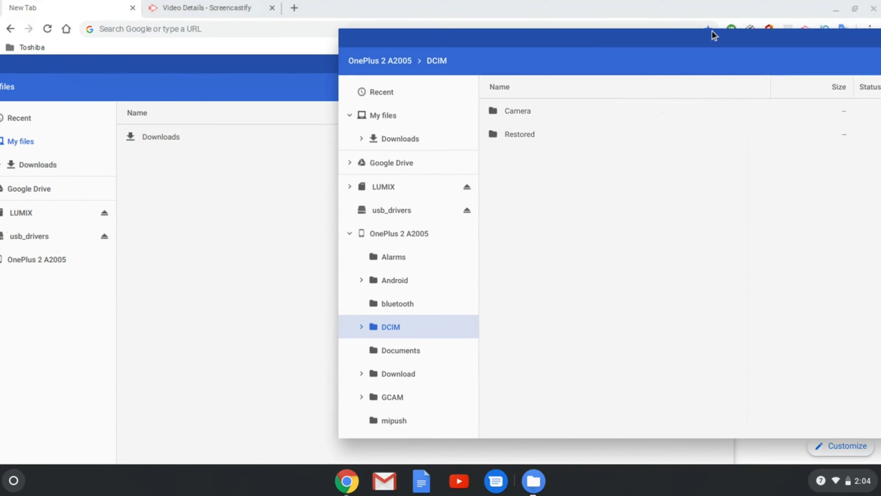
{"action": "double_click", "coordinate": [517, 111]}
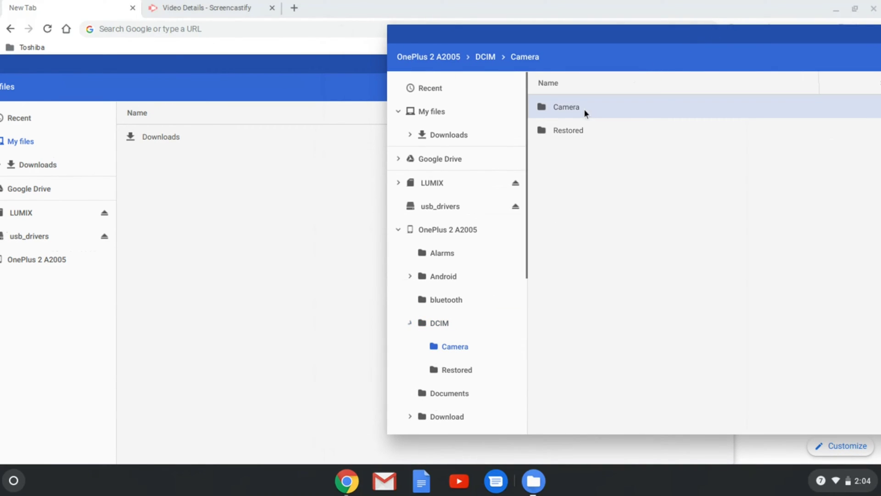
{"action": "double_click", "coordinate": [565, 107]}
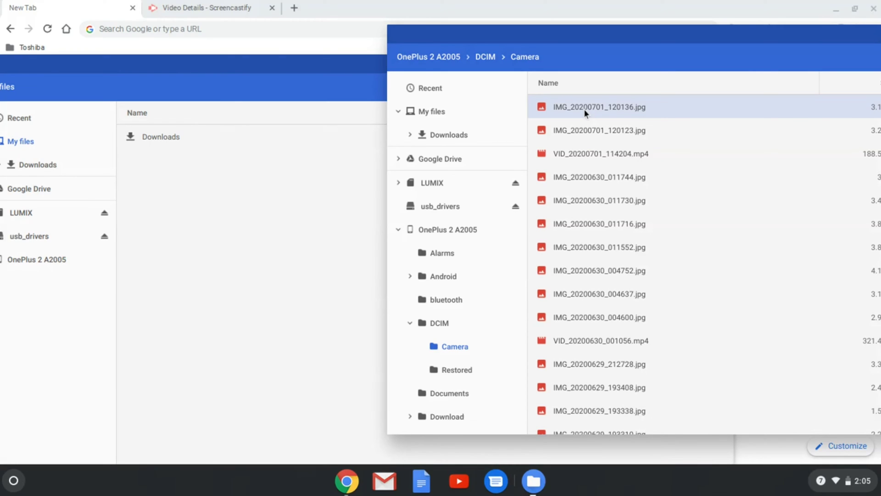
{"action": "left_click_drag", "start_coordinate": [598, 107], "coordinate": [309, 253]}
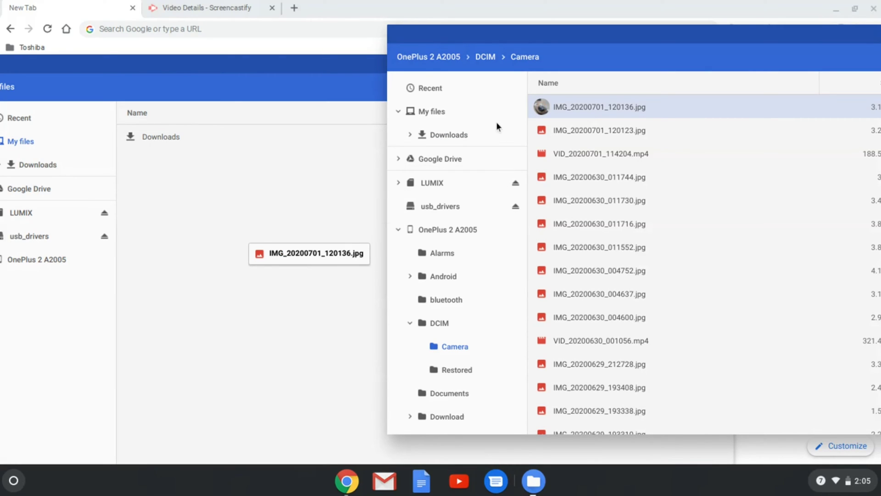